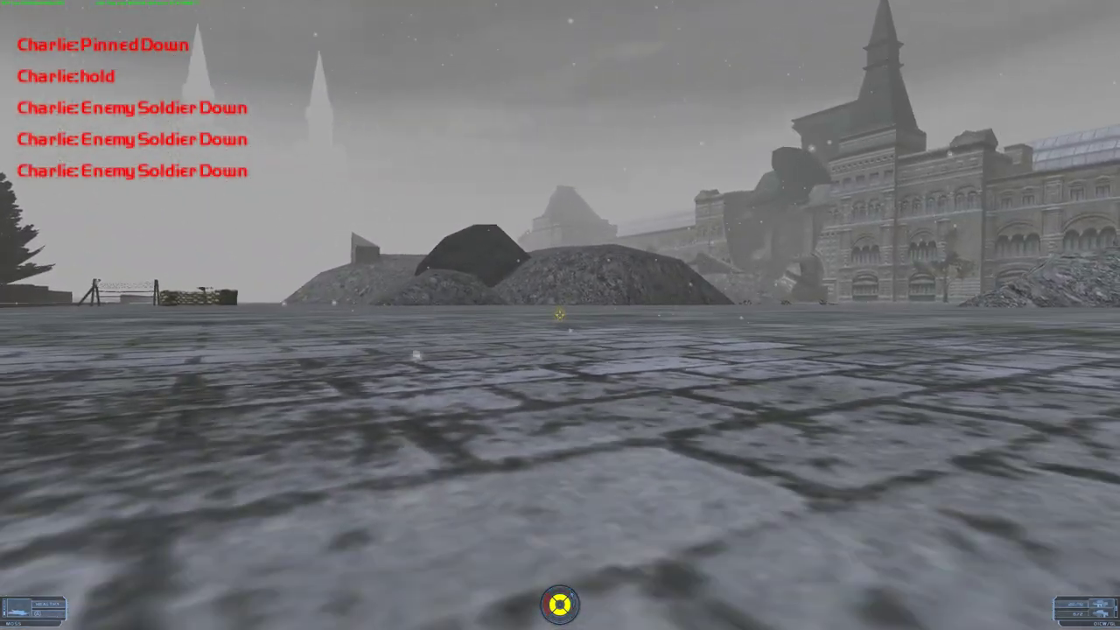
pyautogui.moveTo(559, 315)
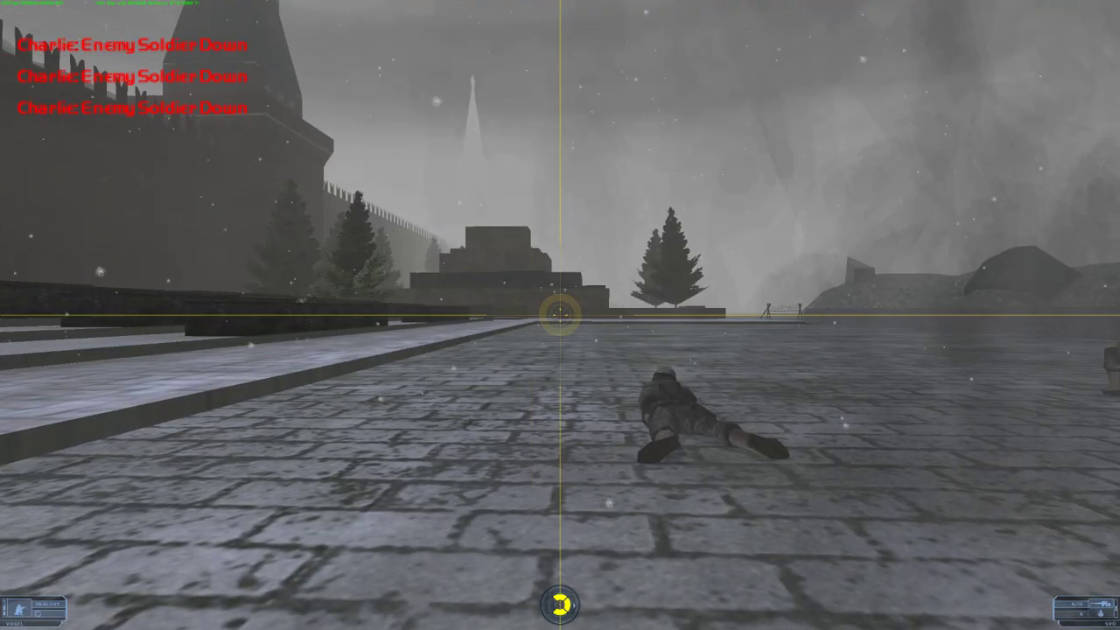
pyautogui.moveTo(560, 315)
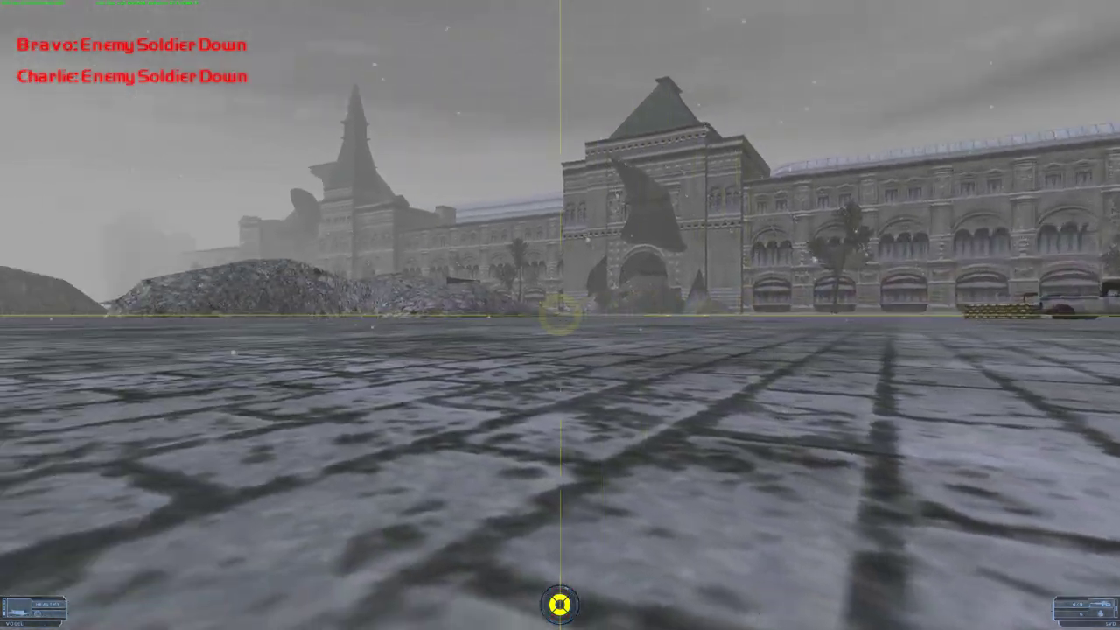
# Step: Aim through the scope and shoot the enemy by the rubble mound to hold the base
pyautogui.rightClick(559, 315)
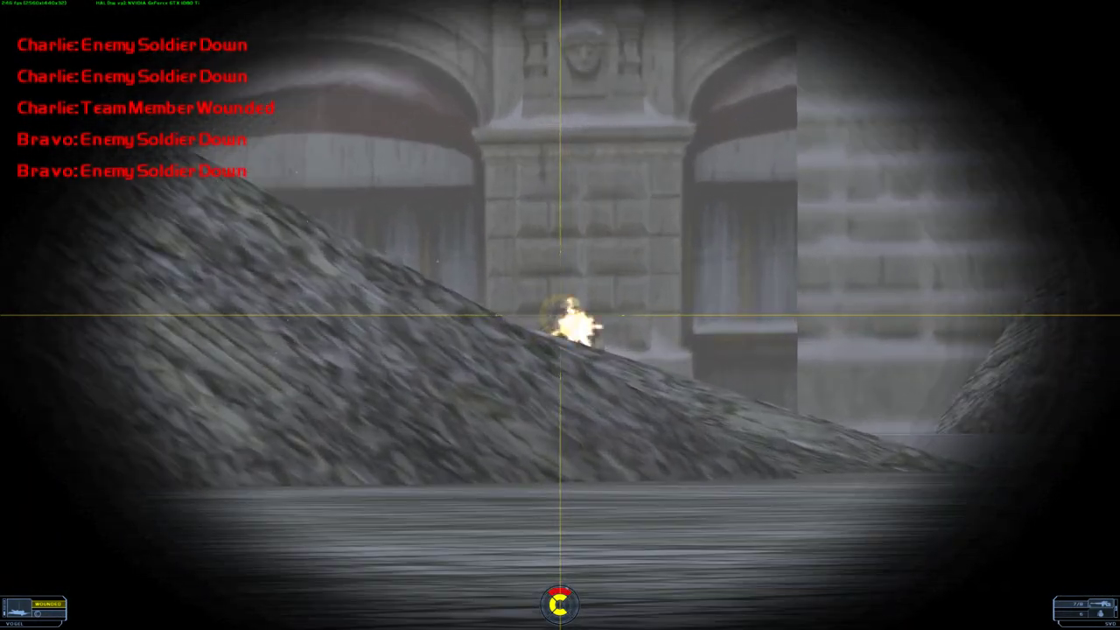
pyautogui.click(560, 315)
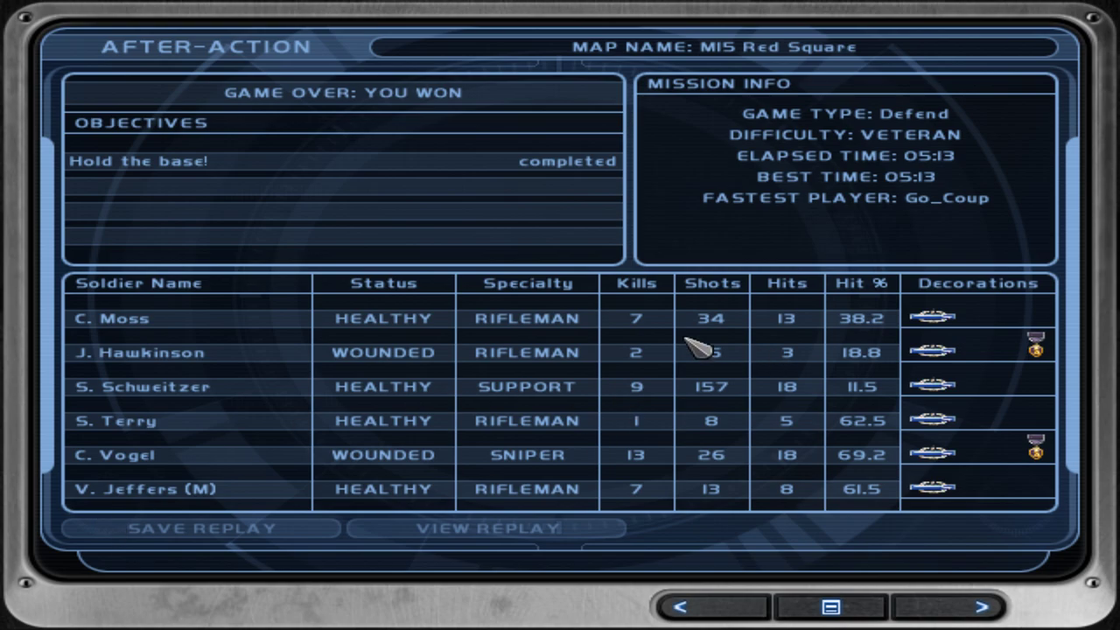
pyautogui.moveTo(884, 494)
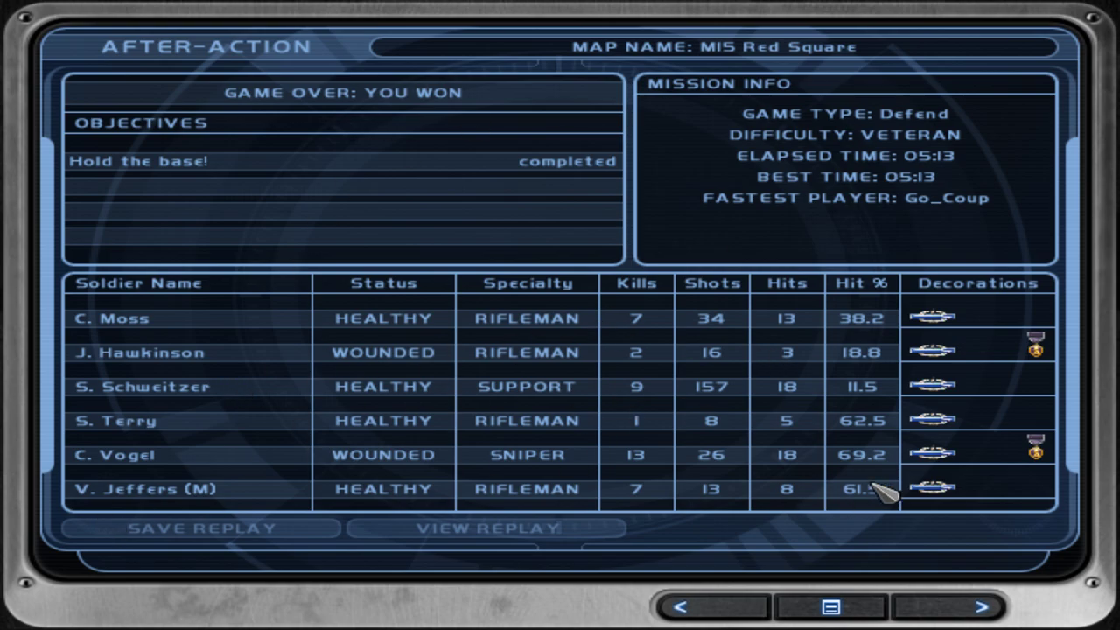